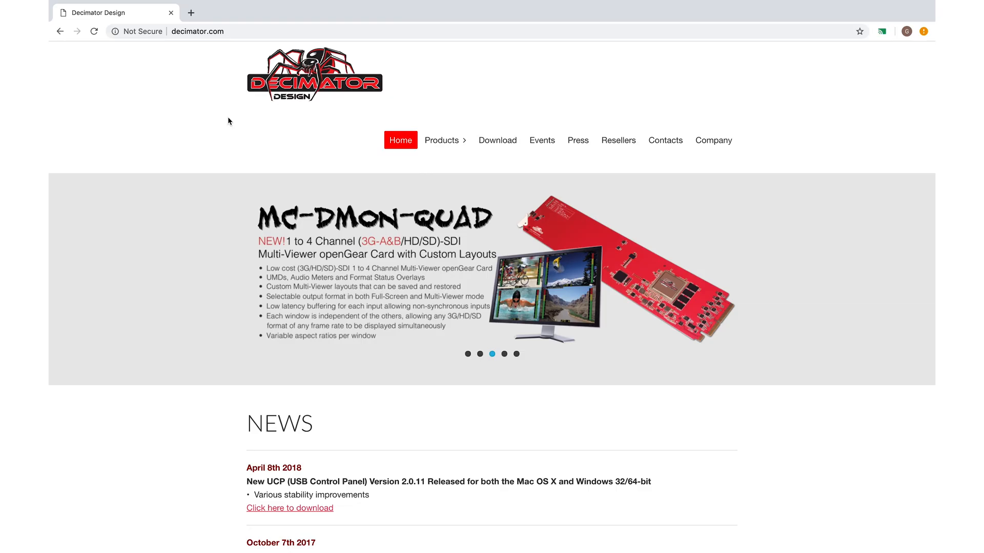
# Step: Download the USB Control Panel 2.0.11 Mac OS X installer and open UCP 2.0.11.dmg
pyautogui.click(496, 140)
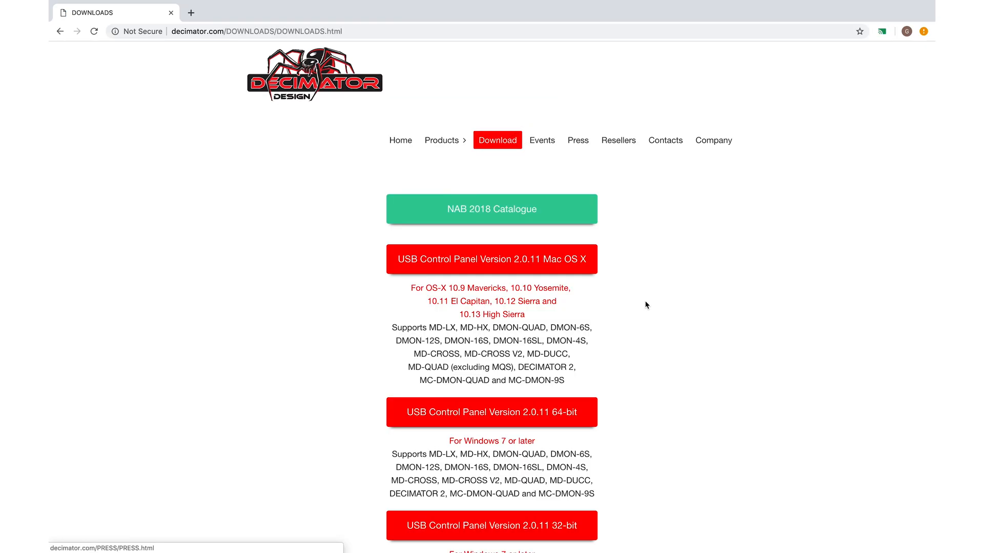
pyautogui.click(491, 259)
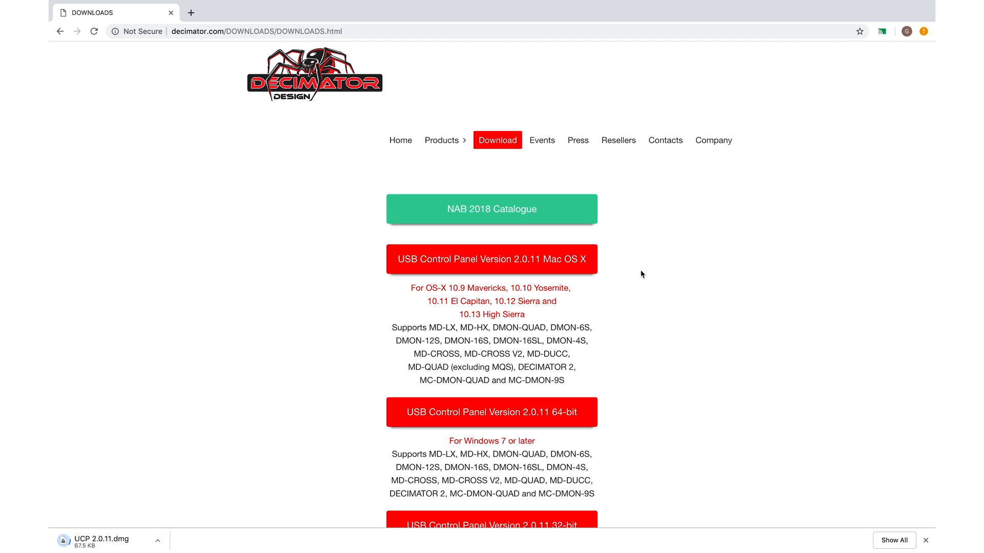
pyautogui.moveTo(327, 287)
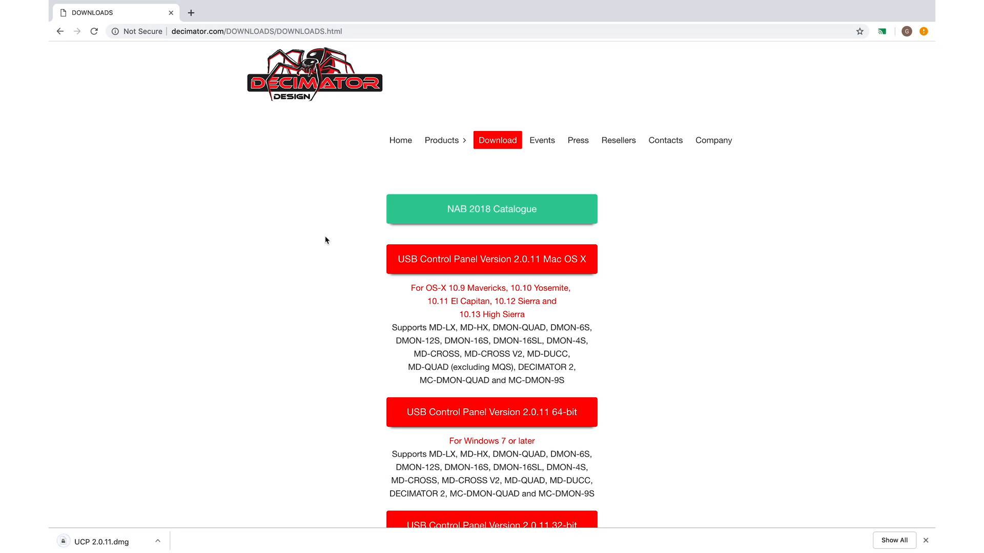
pyautogui.moveTo(164, 494)
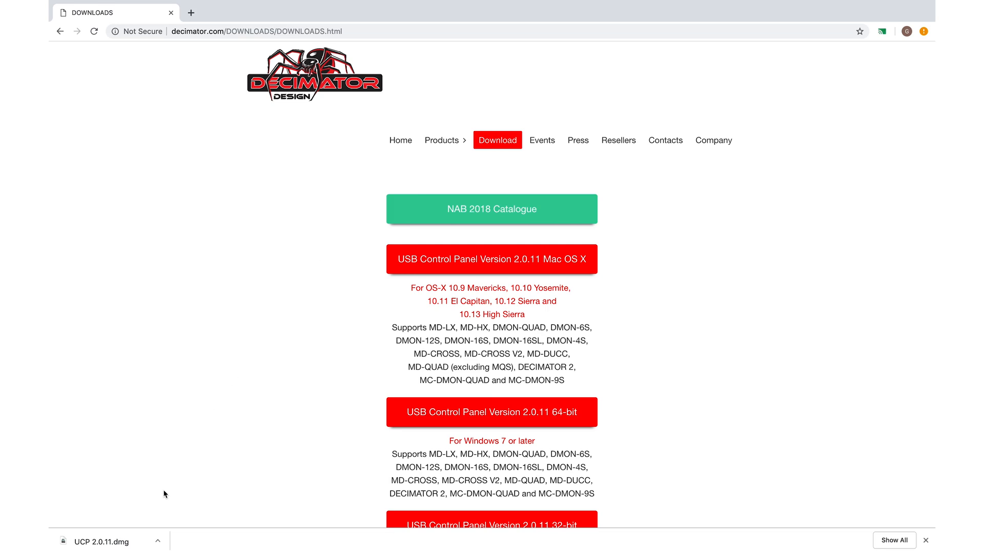
pyautogui.click(102, 541)
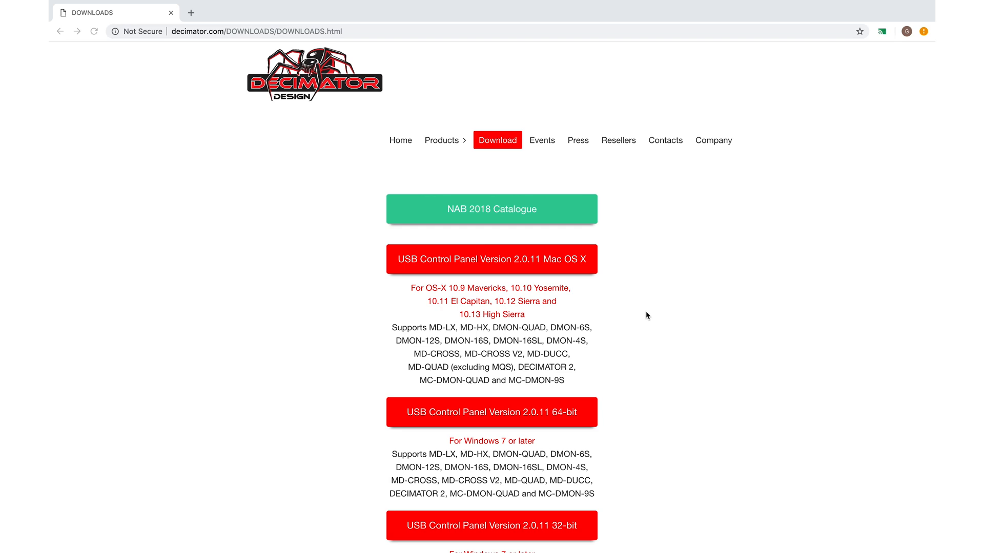
pyautogui.click(491, 260)
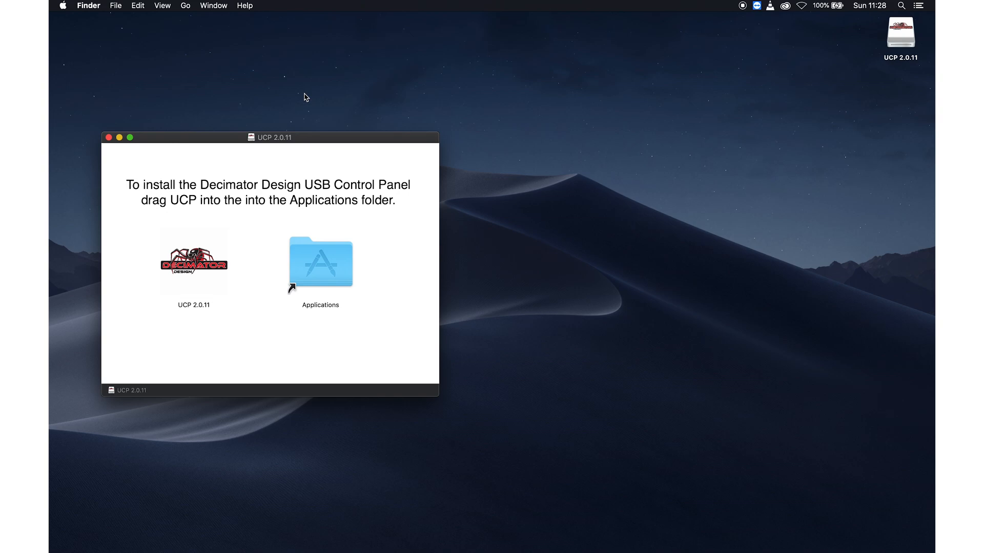
# Step: Copy UCP 2.0.11 into Applications and launch it, confirming the downloaded-app warning
pyautogui.moveTo(194, 261); pyautogui.dragTo(320, 261)
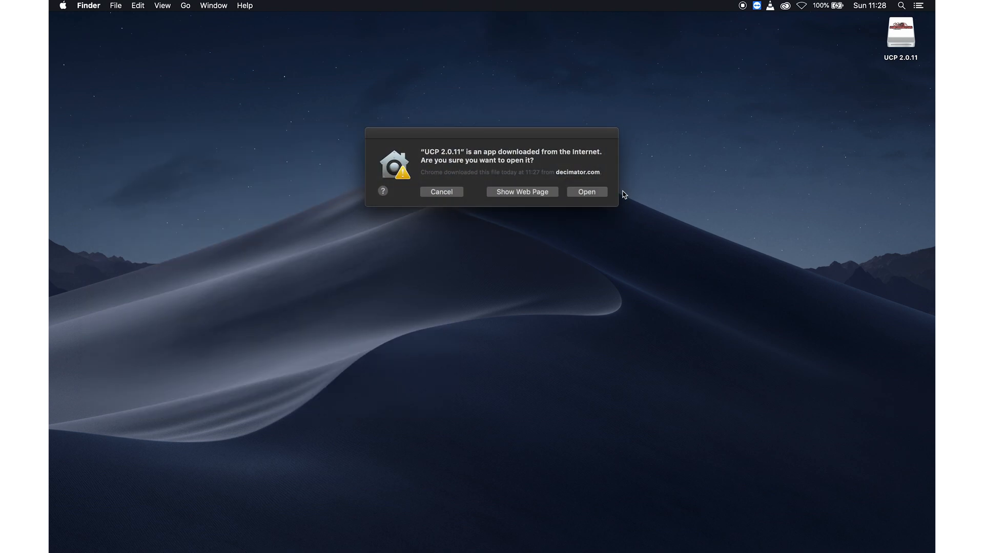
pyautogui.click(586, 192)
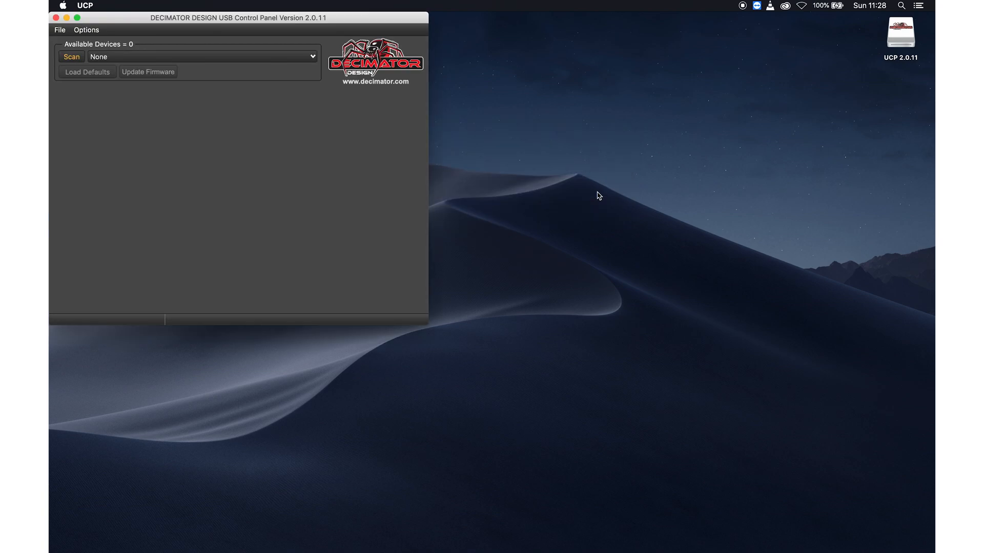
# Step: Move the UCP window toward screen centre while the MD-HX is connected and scanned
pyautogui.moveTo(237, 17); pyautogui.dragTo(419, 98)
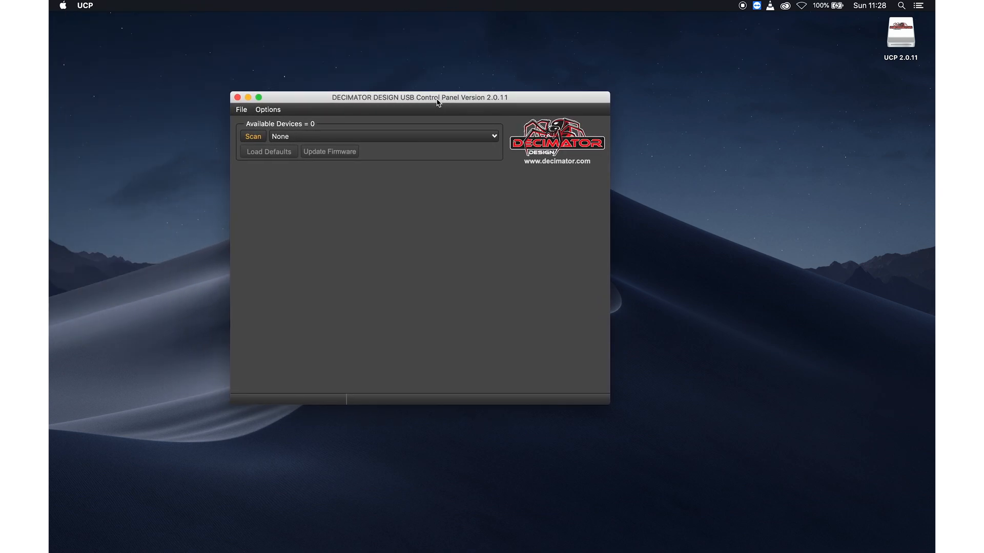
pyautogui.moveTo(419, 97); pyautogui.dragTo(440, 97)
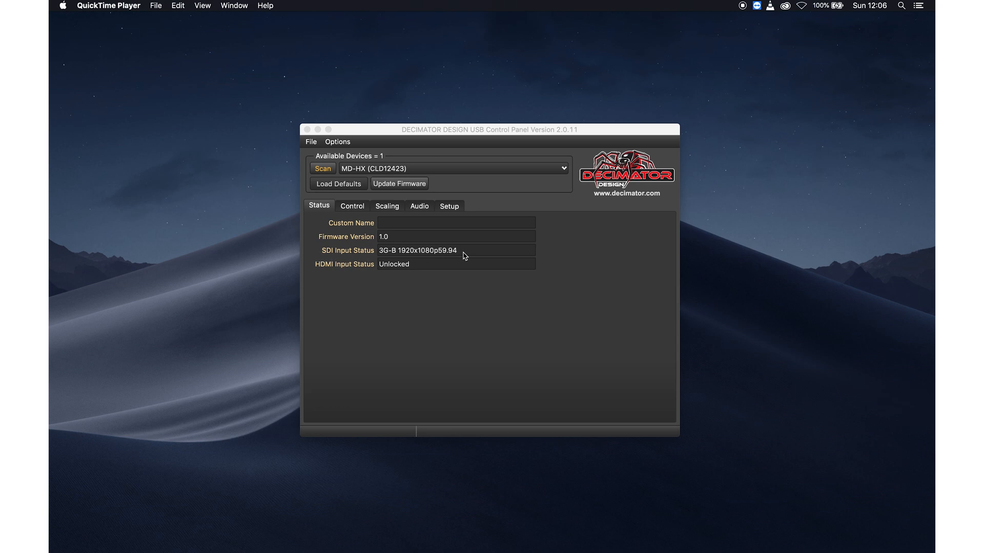
pyautogui.moveTo(396, 258)
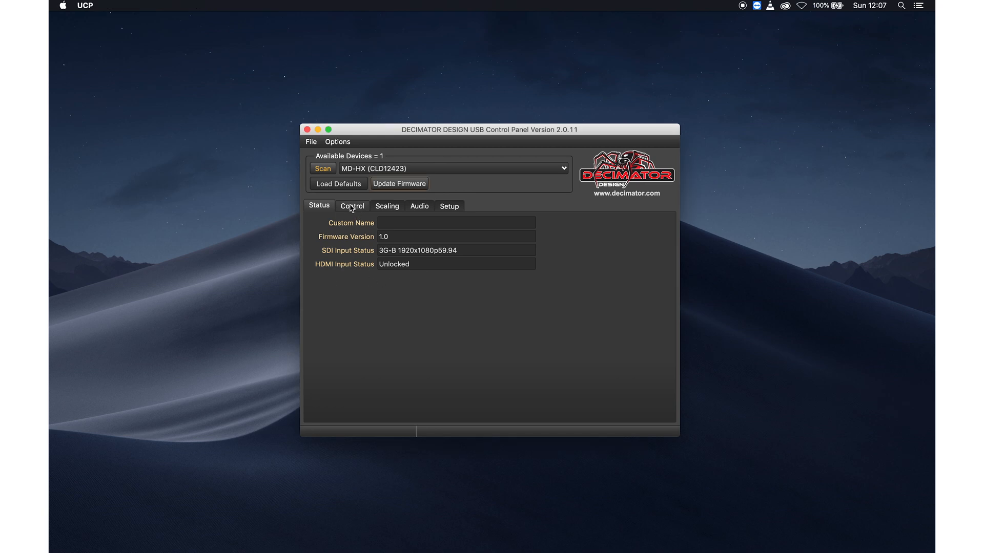
# Step: Set the MD-HX Scaler Source to SDI IN on the Control page
pyautogui.click(351, 206)
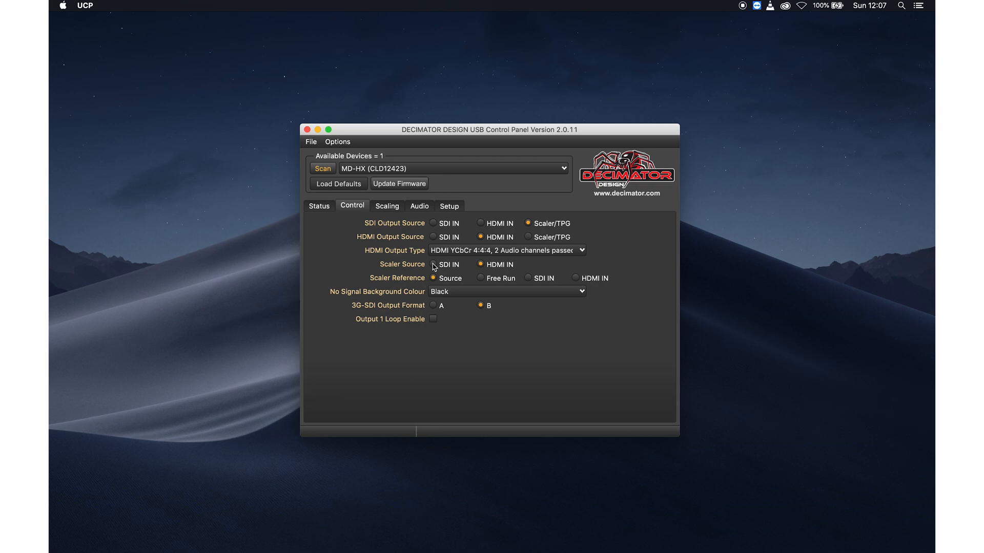
pyautogui.click(434, 264)
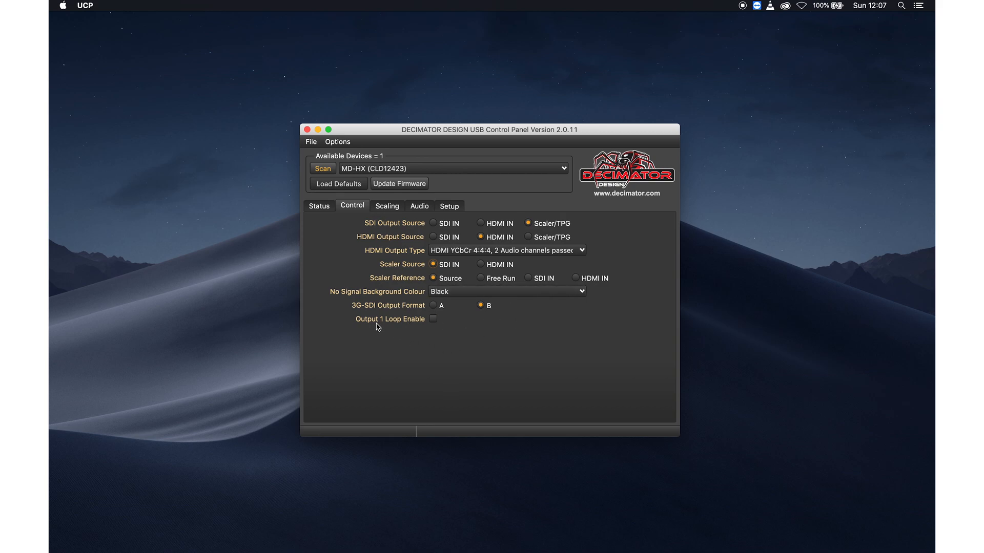
pyautogui.moveTo(410, 323)
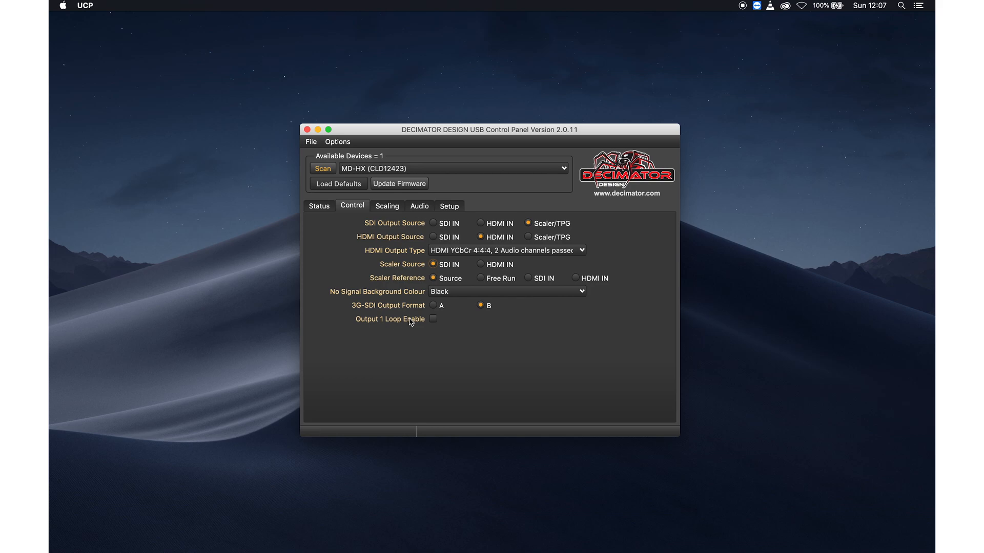
pyautogui.moveTo(386, 237)
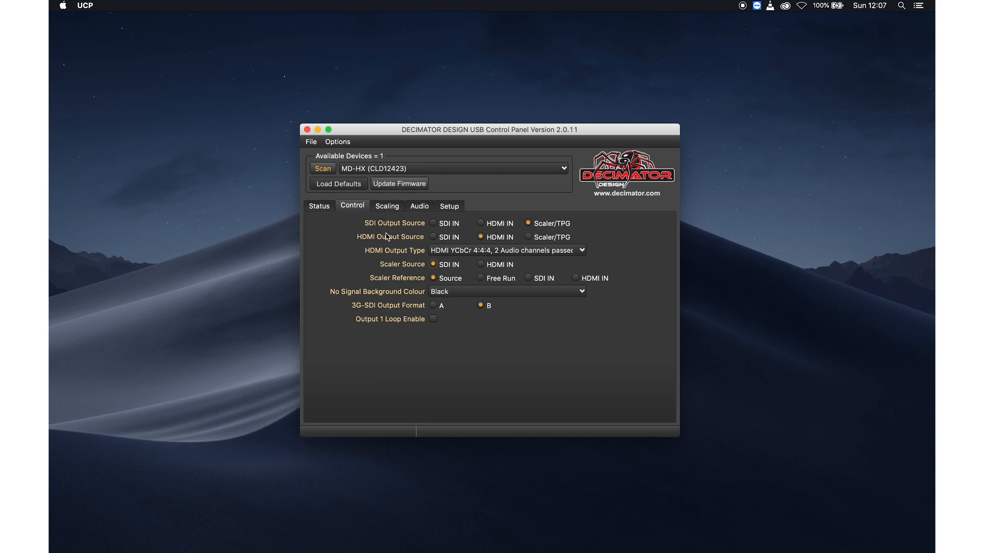
pyautogui.moveTo(391, 326)
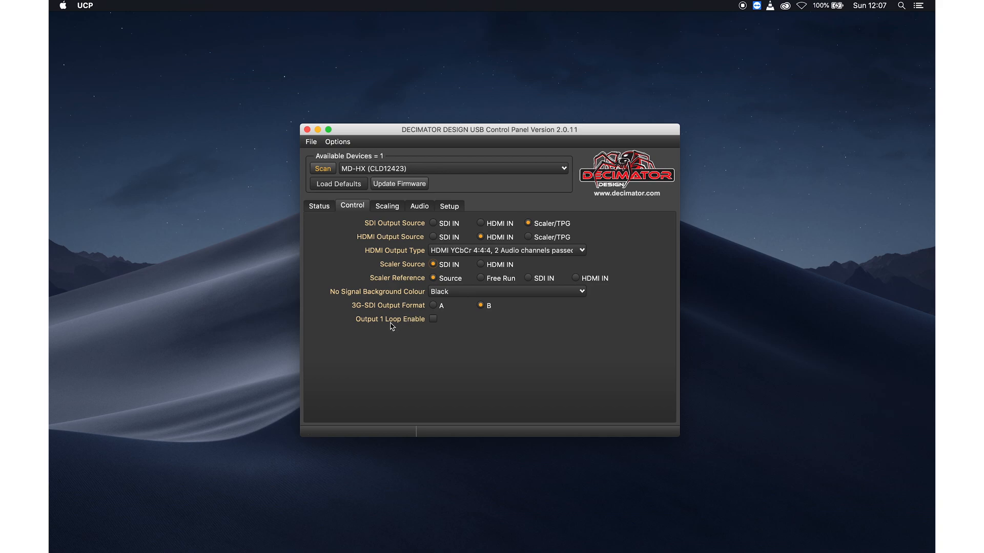
pyautogui.moveTo(405, 328)
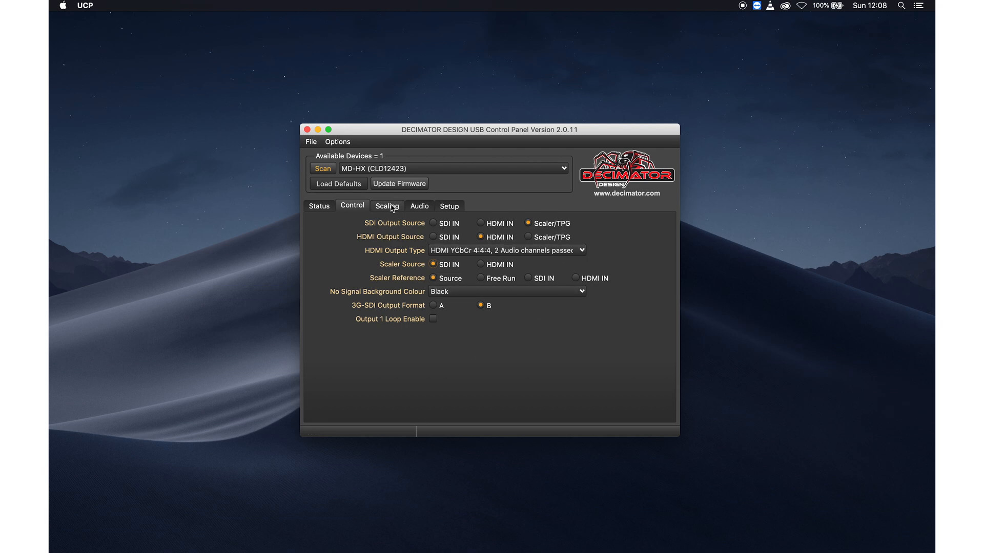
# Step: Set Output Format to HD 1280x720p59.94 and keep SD to SD Aspect at 1. ANAMORPHIC
pyautogui.click(386, 206)
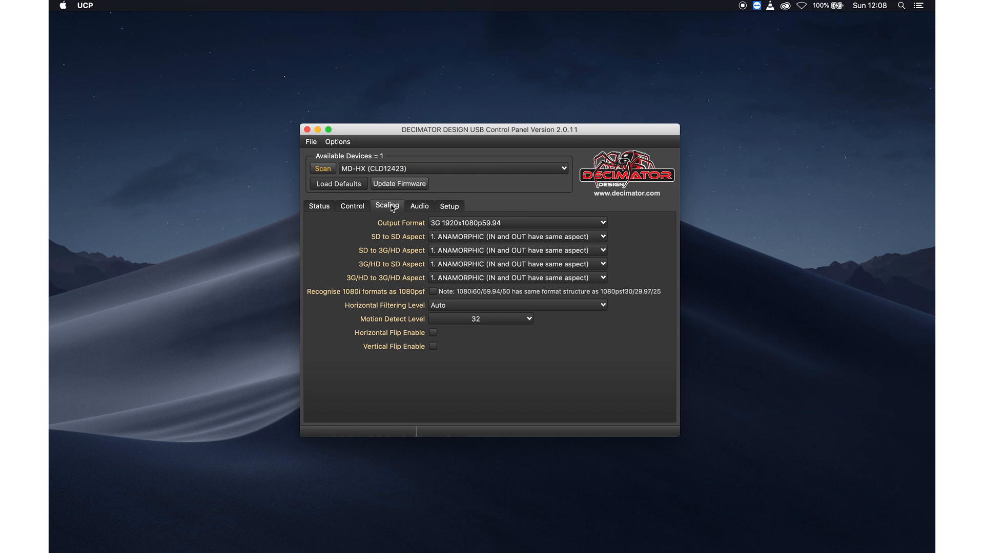
pyautogui.moveTo(368, 229)
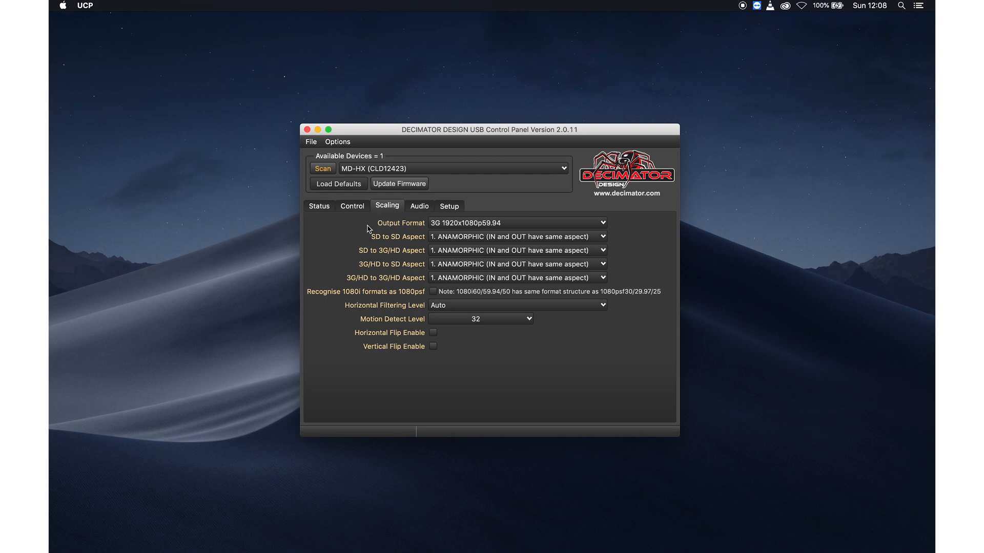
pyautogui.moveTo(448, 355)
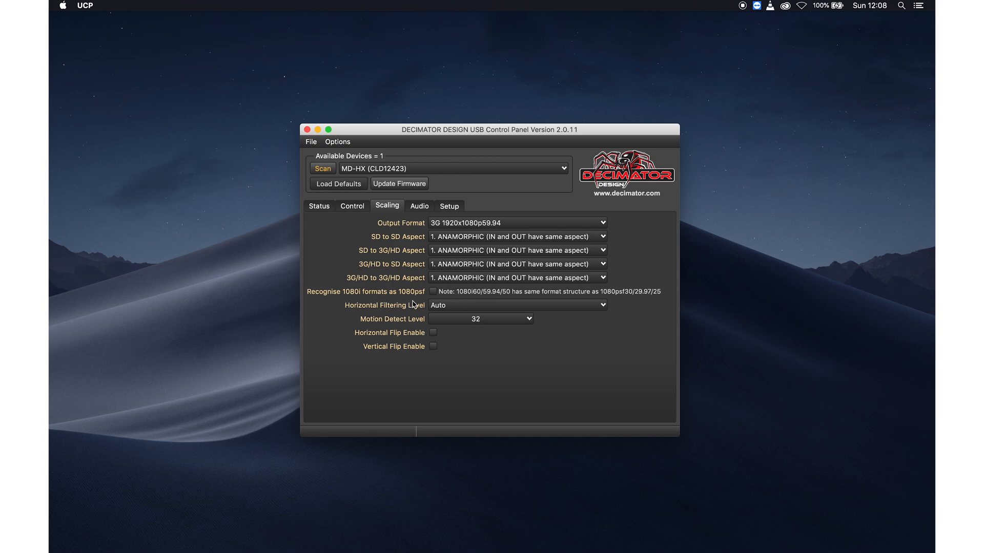
pyautogui.moveTo(393, 294)
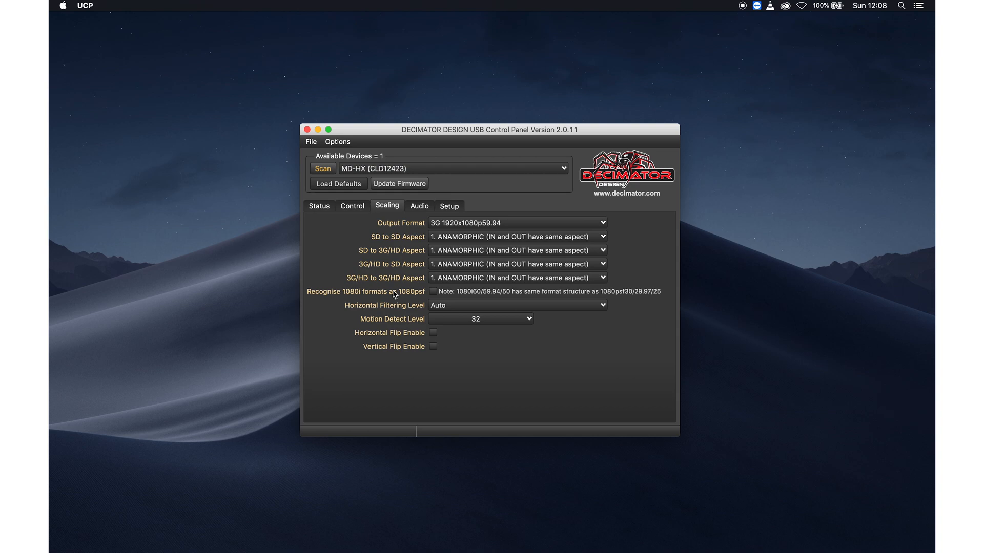
pyautogui.click(516, 222)
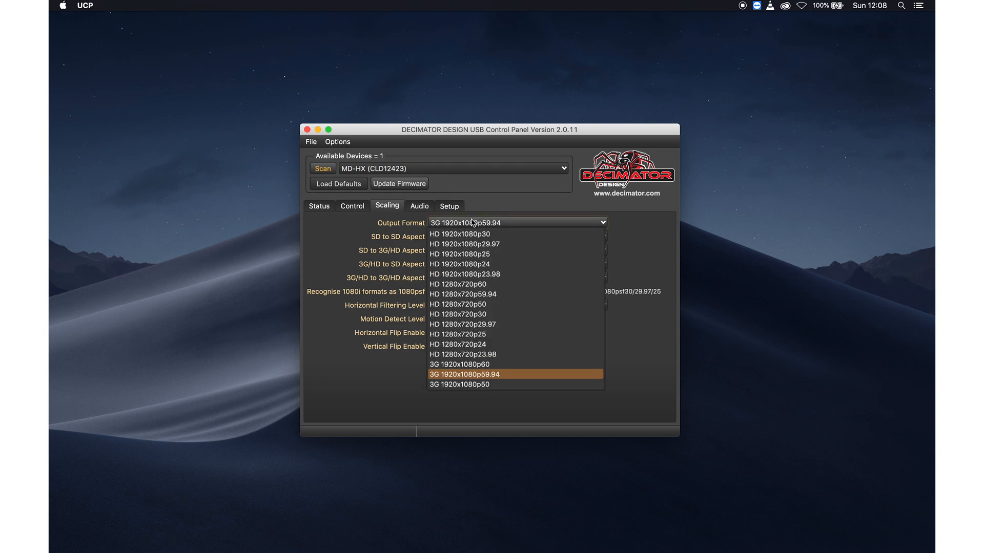
pyautogui.moveTo(479, 265)
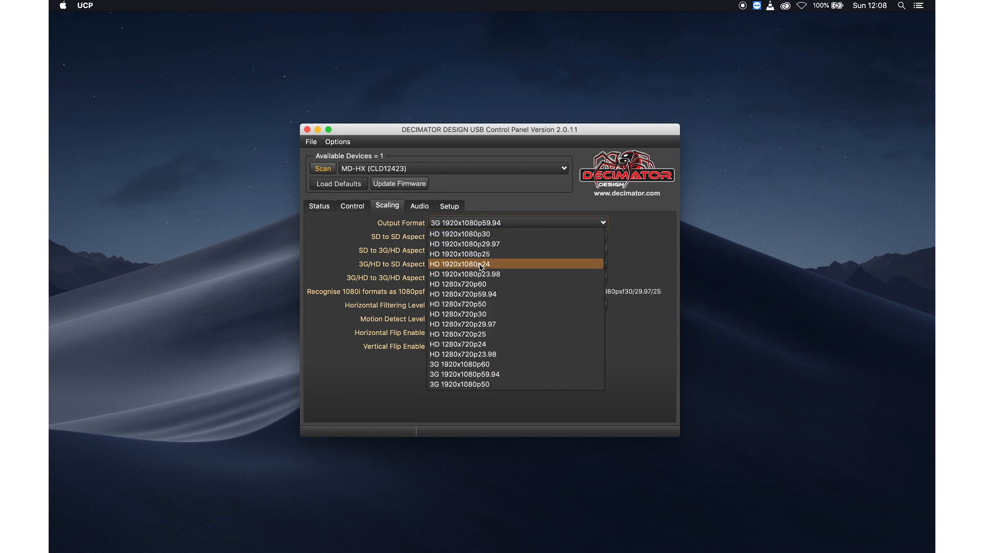
pyautogui.moveTo(482, 294)
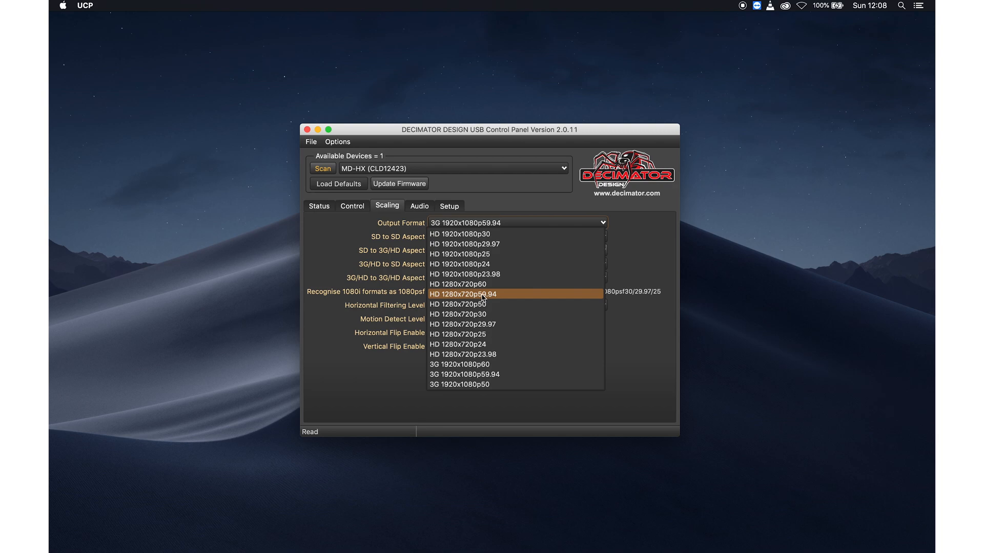
pyautogui.click(463, 294)
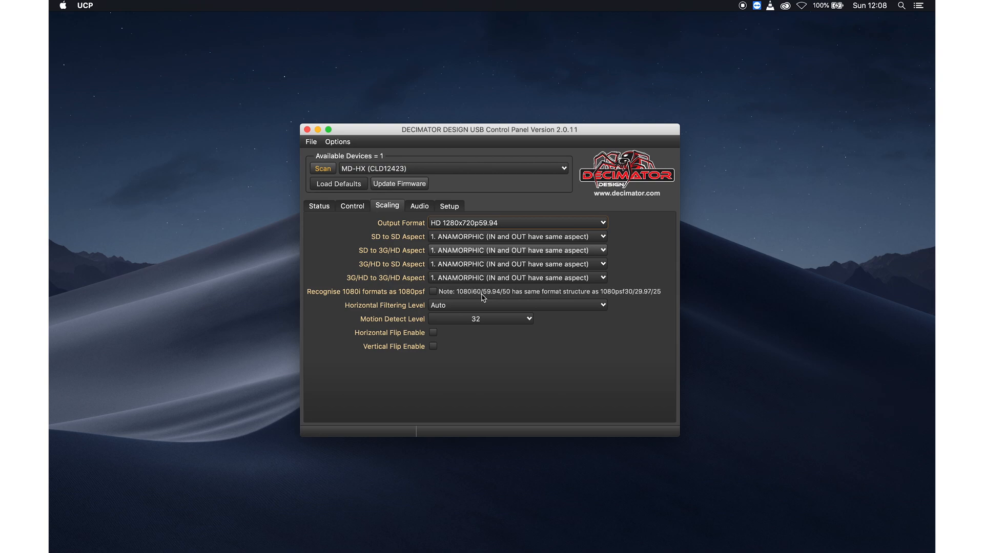
pyautogui.moveTo(507, 252)
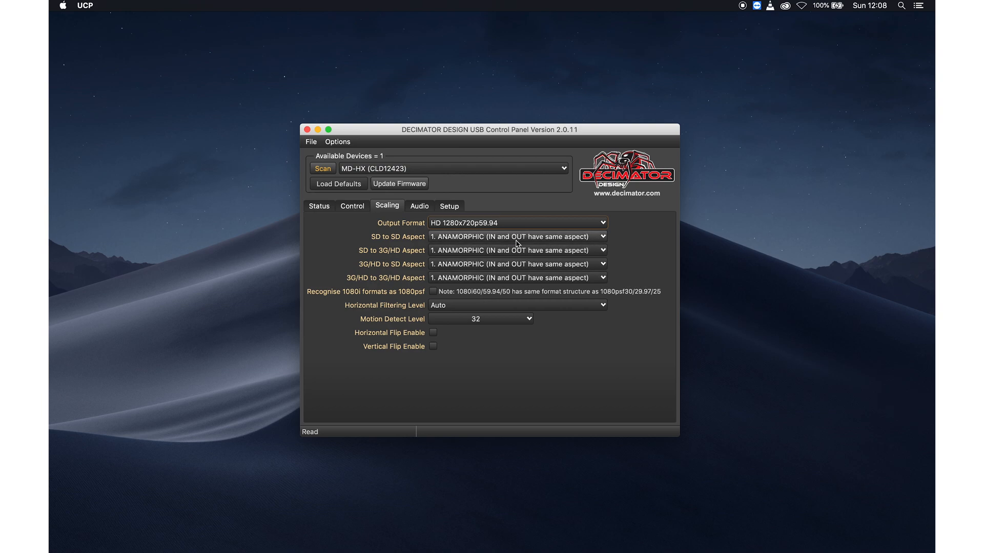
pyautogui.click(517, 237)
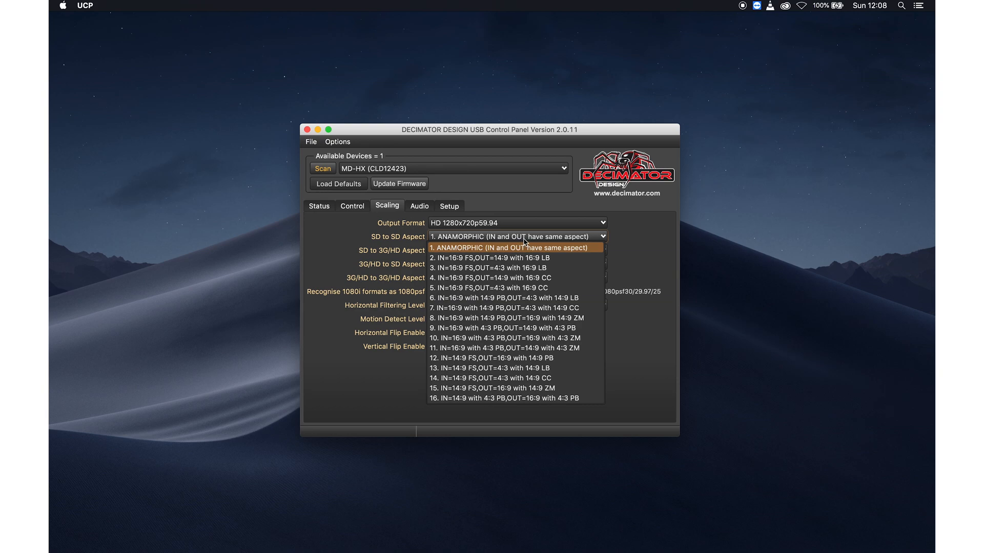
pyautogui.moveTo(633, 239)
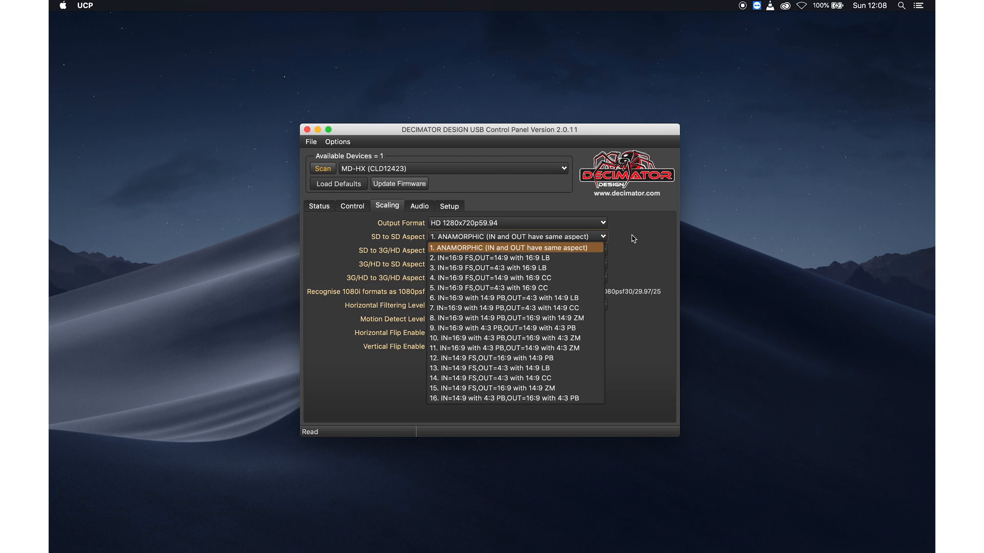
pyautogui.click(419, 206)
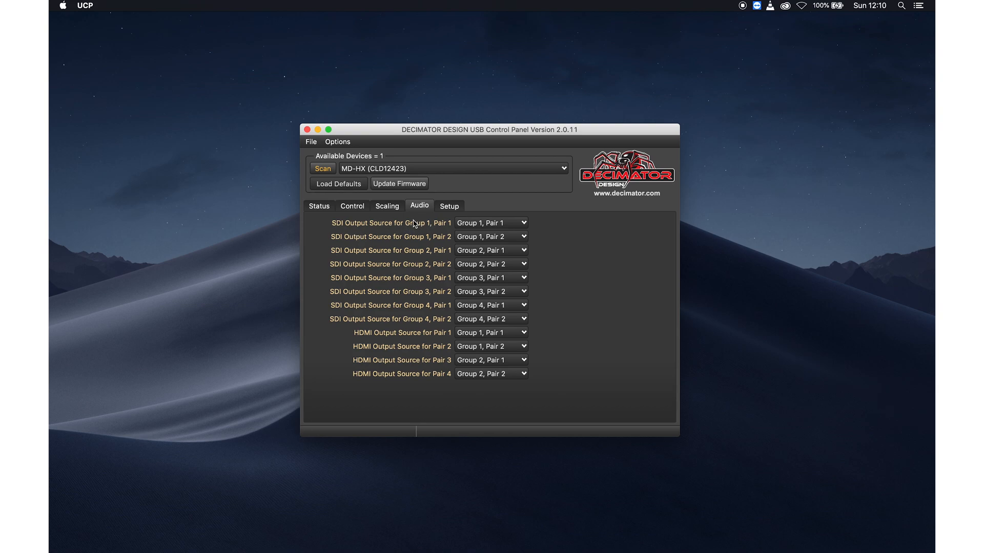
pyautogui.moveTo(360, 349)
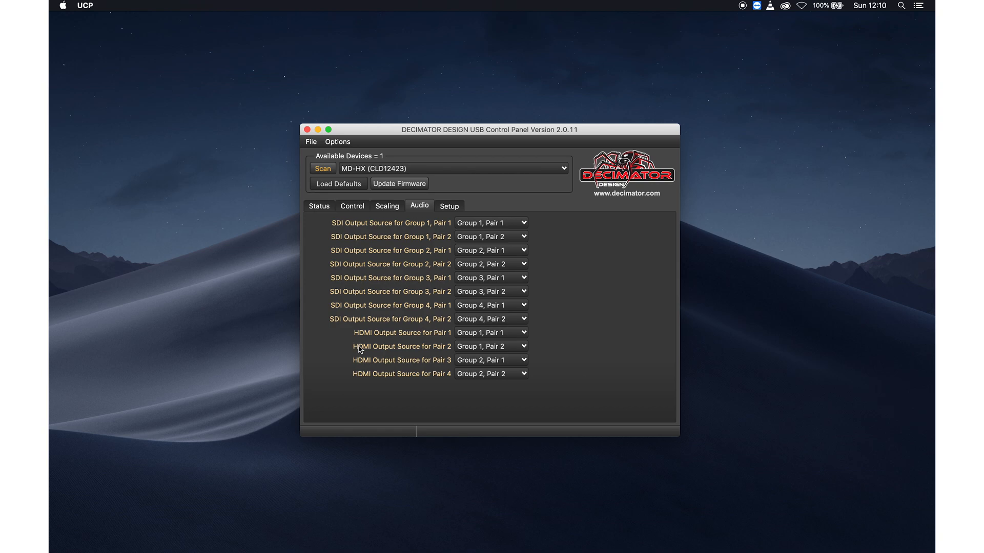
pyautogui.moveTo(383, 338)
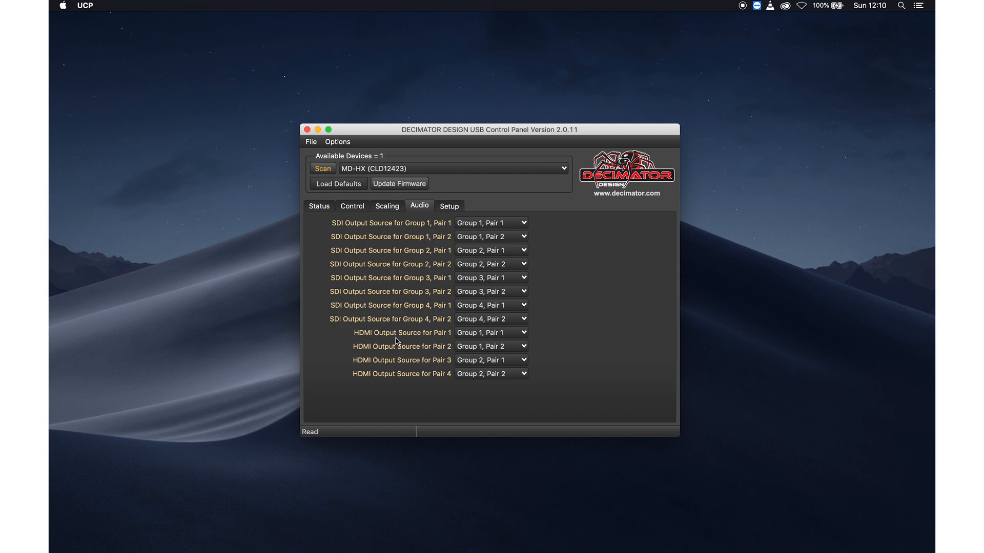
# Step: Keep SDI Output Source for Group 1, Pair 2 at Group 1, Pair 2
pyautogui.click(491, 237)
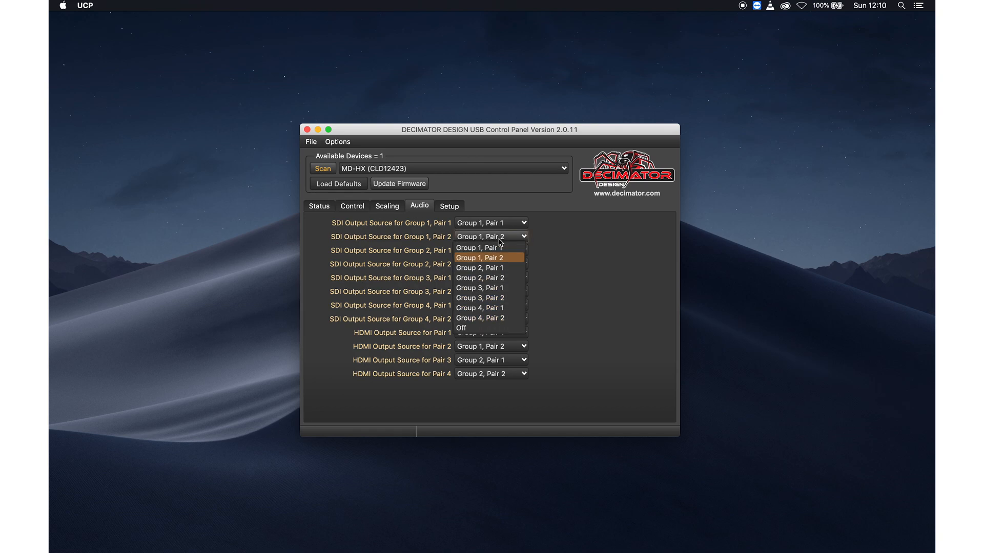
pyautogui.click(480, 258)
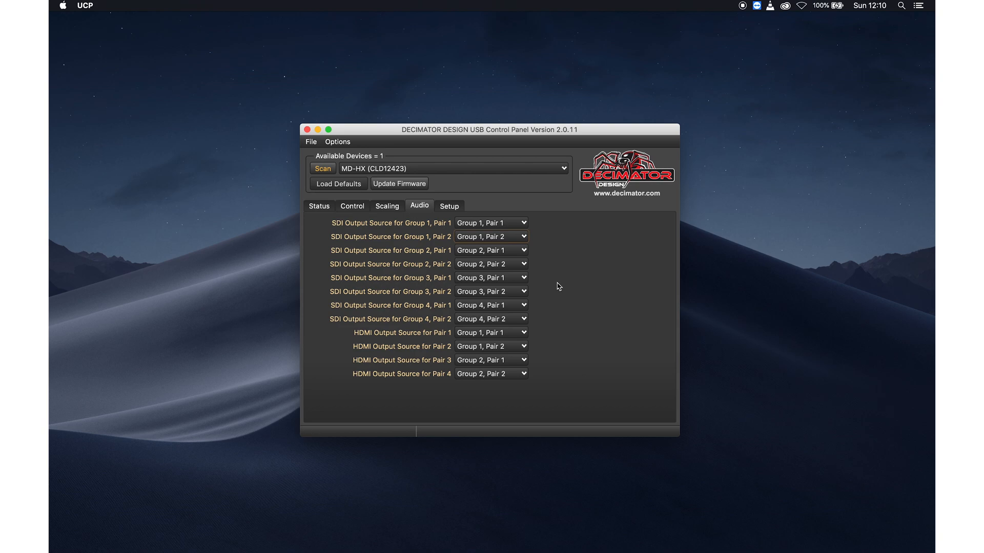
pyautogui.moveTo(565, 244)
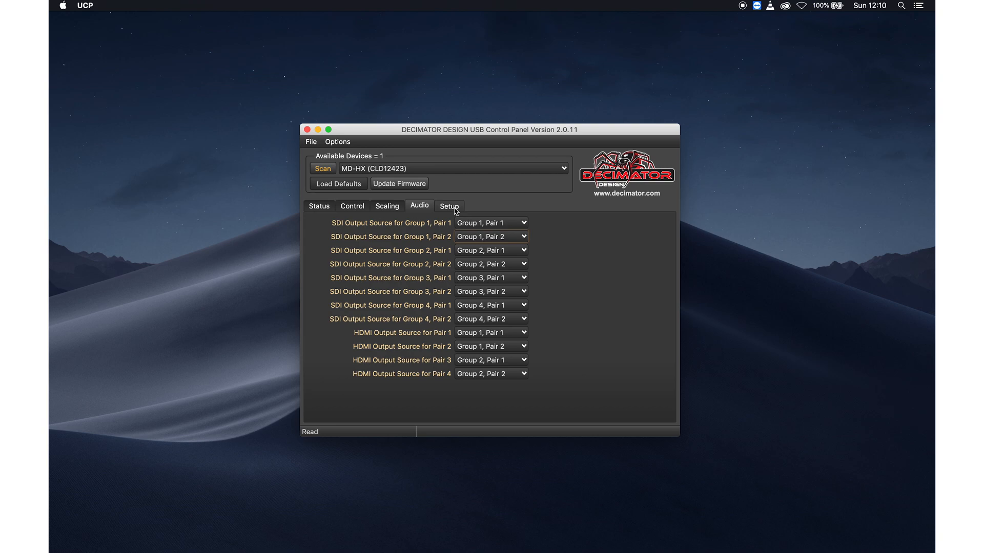
# Step: Keep Auto Save enabled and LCD Off Time at NEVER, then return to Status
pyautogui.click(448, 206)
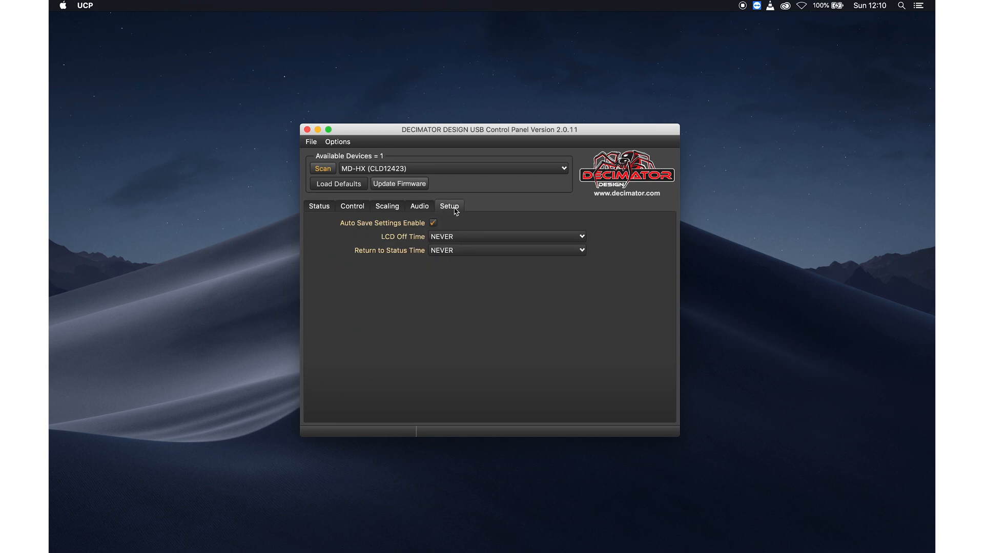
pyautogui.click(505, 237)
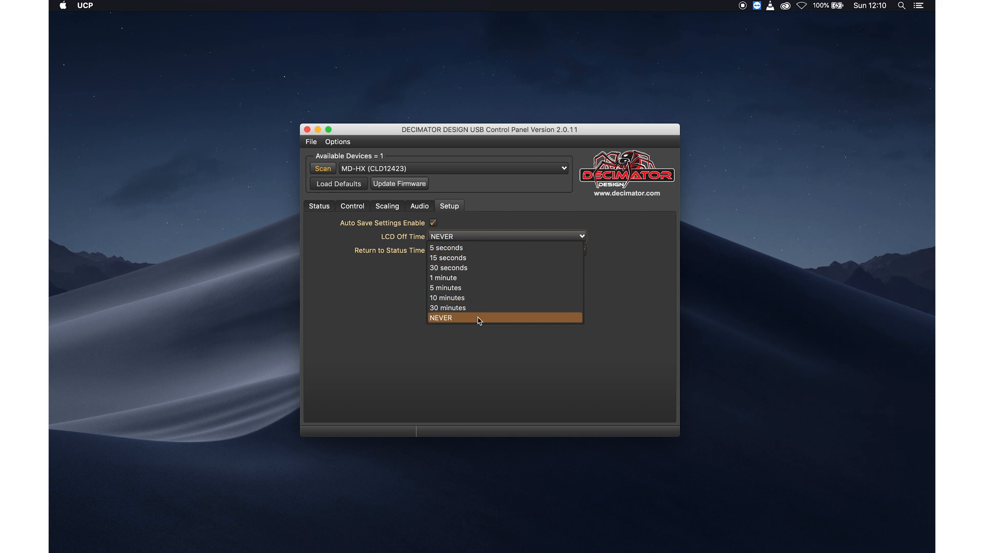
pyautogui.click(441, 317)
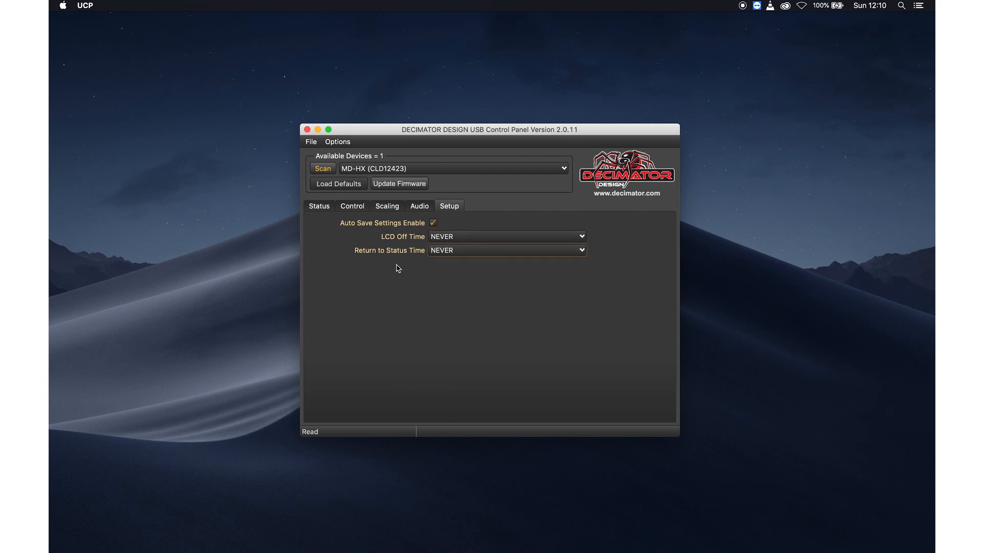
pyautogui.click(319, 206)
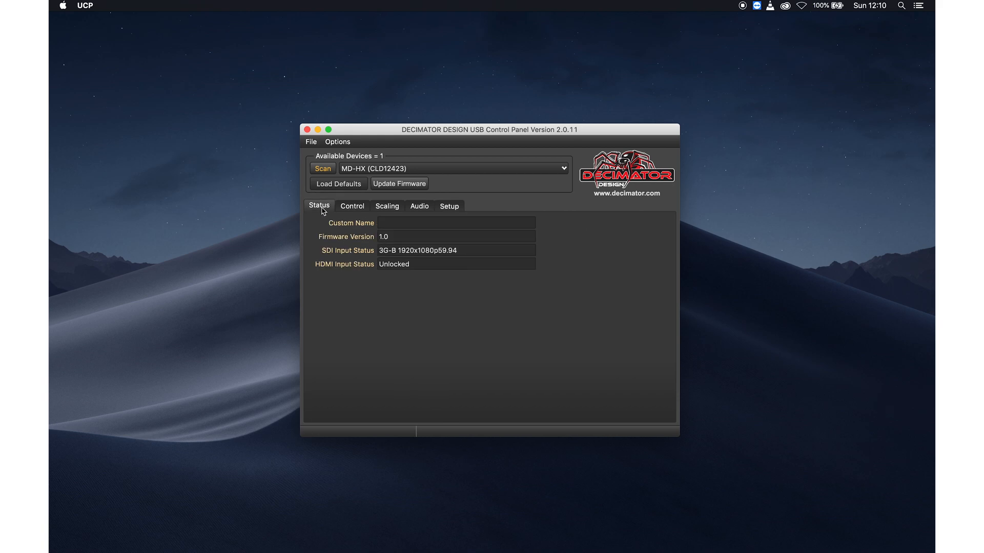